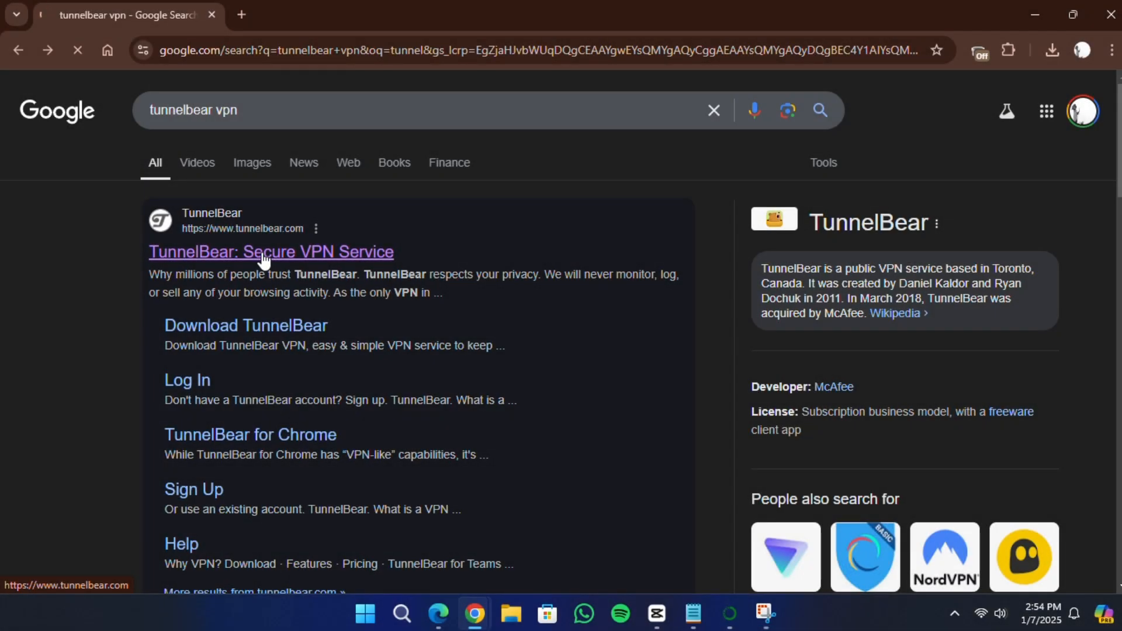
Open the official 'TunnelBear: Secure VPN Service' website from the search results
{"action": "left_click", "coordinate": [271, 251]}
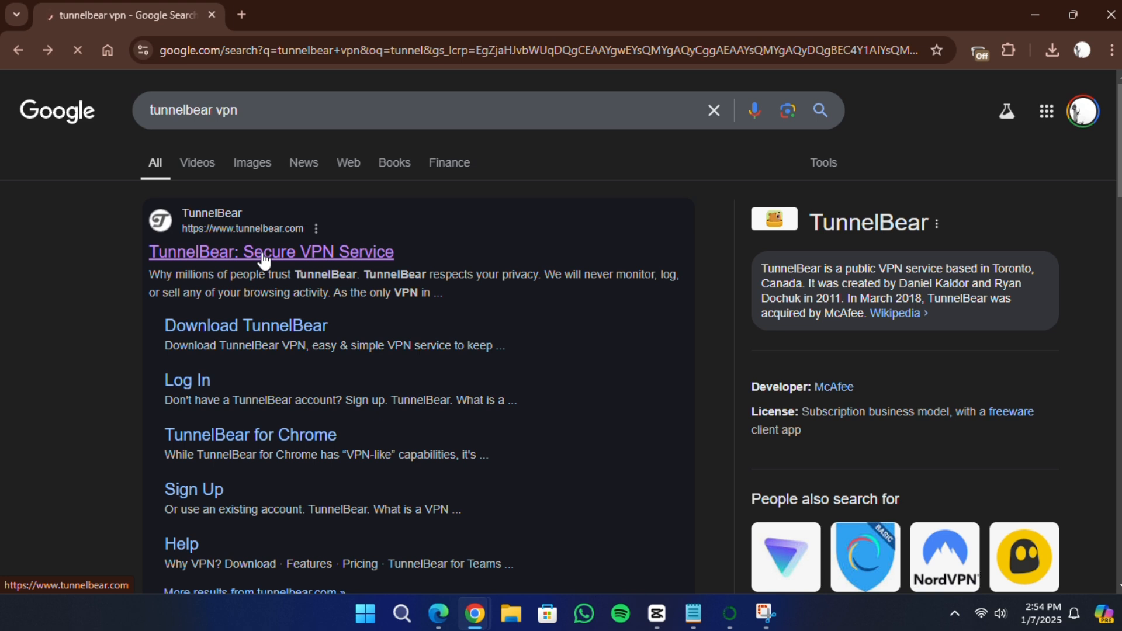
{"action": "left_click", "coordinate": [271, 251]}
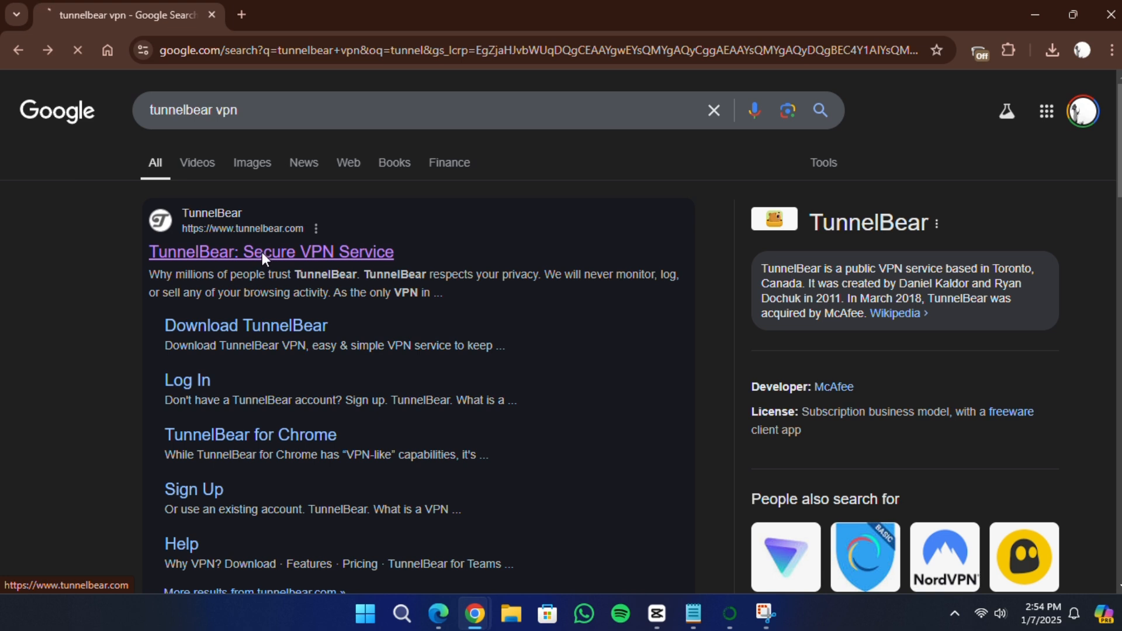
{"action": "left_click", "coordinate": [271, 252]}
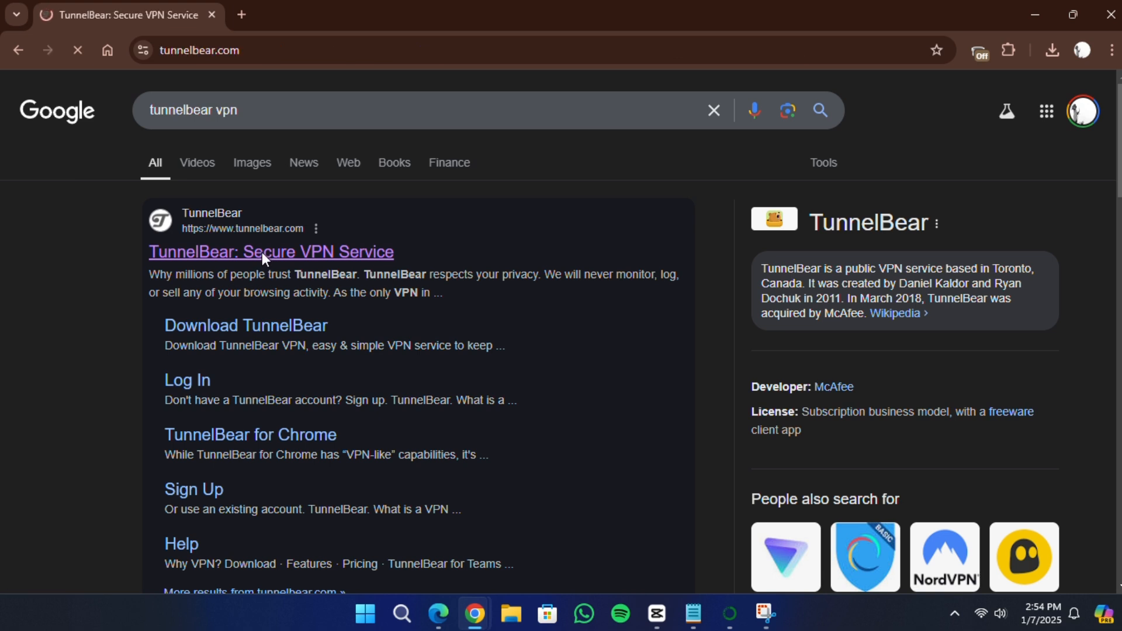
{"action": "left_click", "coordinate": [271, 251]}
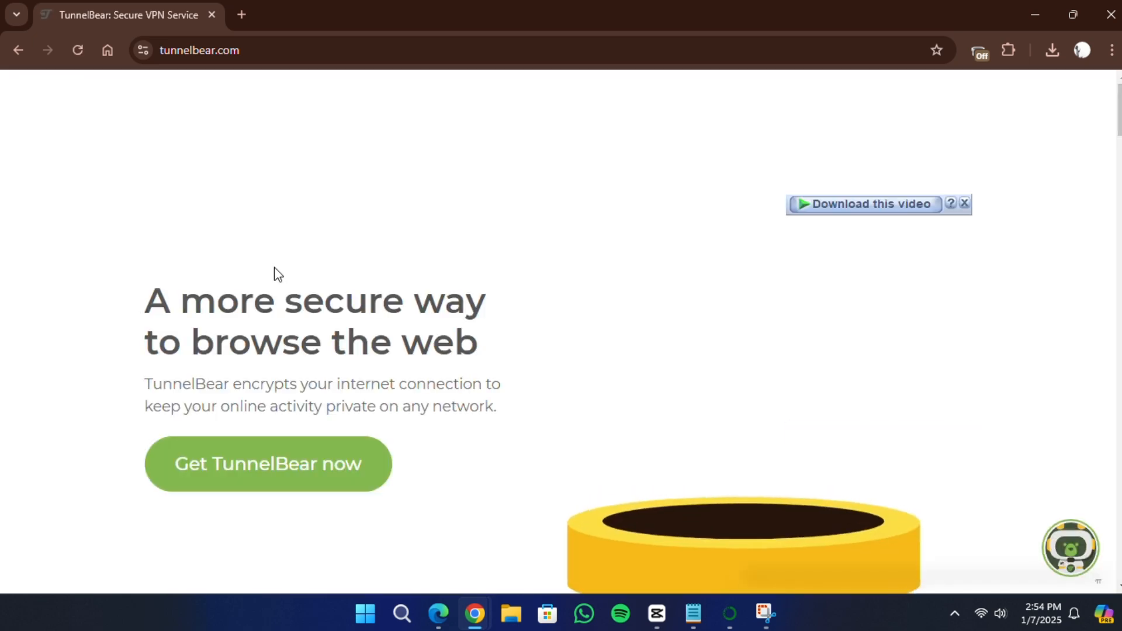
{"action": "mouse_move", "coordinate": [284, 472]}
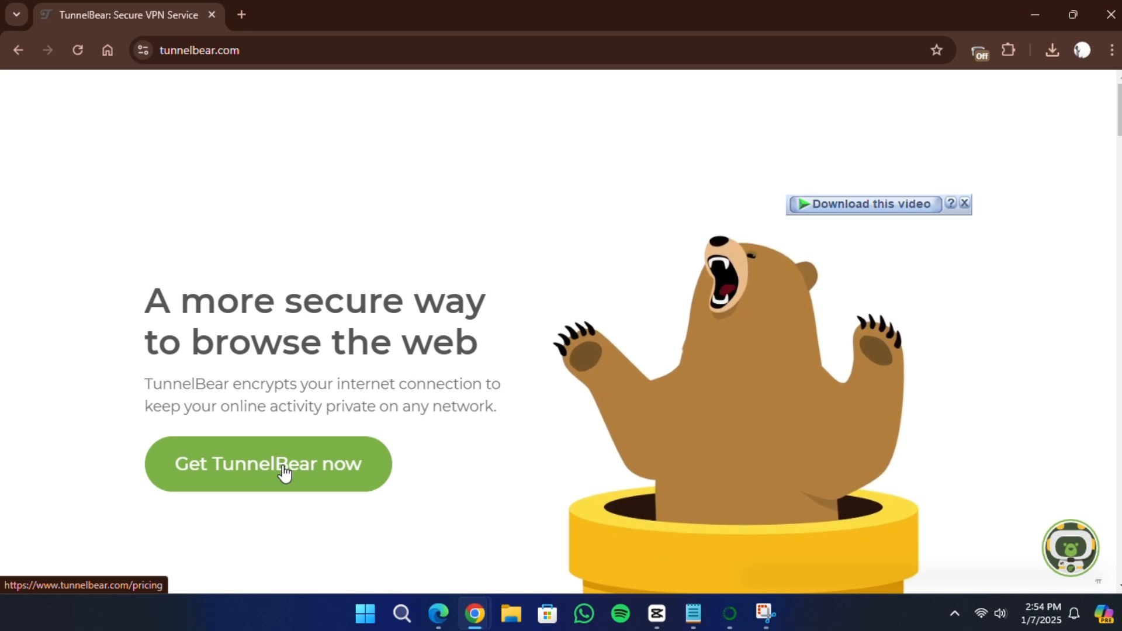
Review TunnelBear's Free, Unlimited ($3.33/mo) and Teams ($5.75/user) plans on the pricing page
{"action": "left_click", "coordinate": [268, 463]}
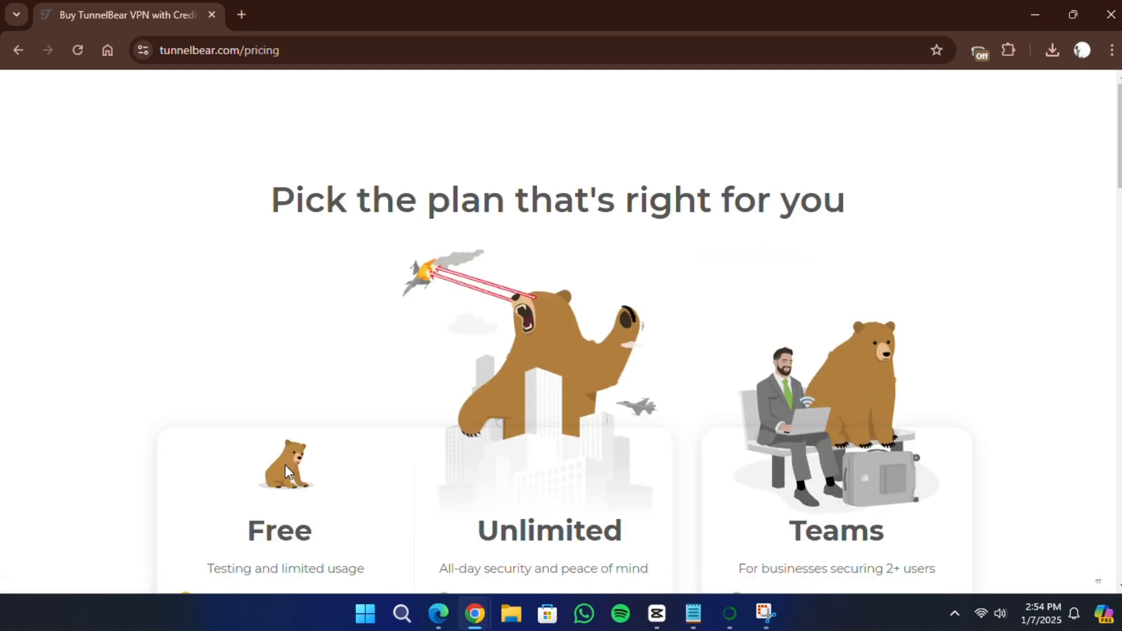
{"action": "mouse_move", "coordinate": [328, 466]}
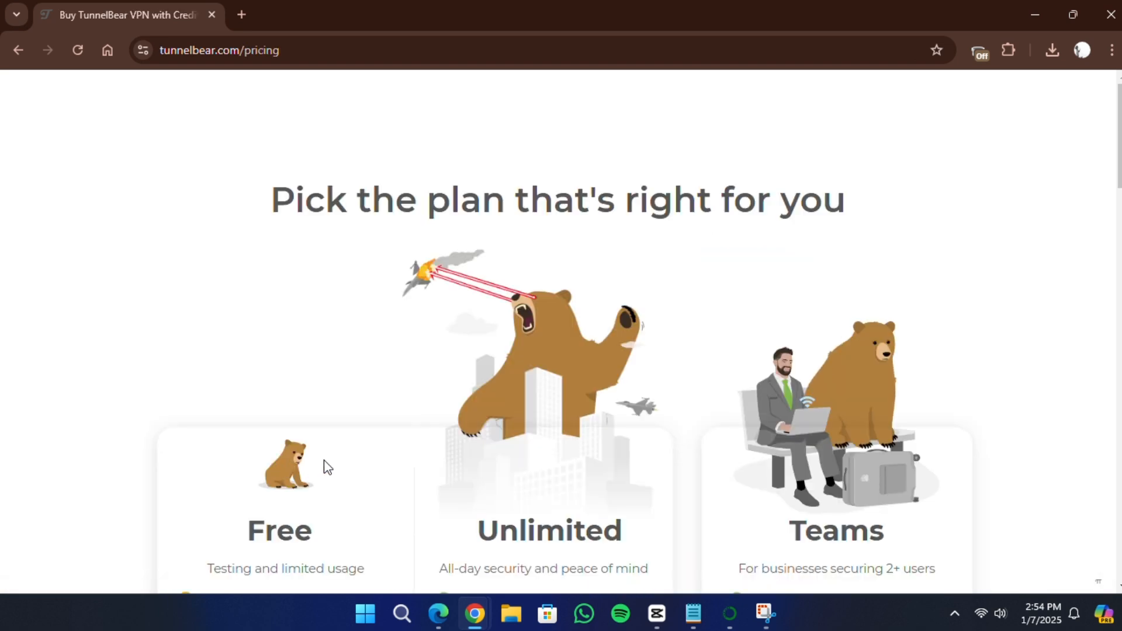
{"action": "scroll", "scroll_direction": "down", "scroll_amount": 3}
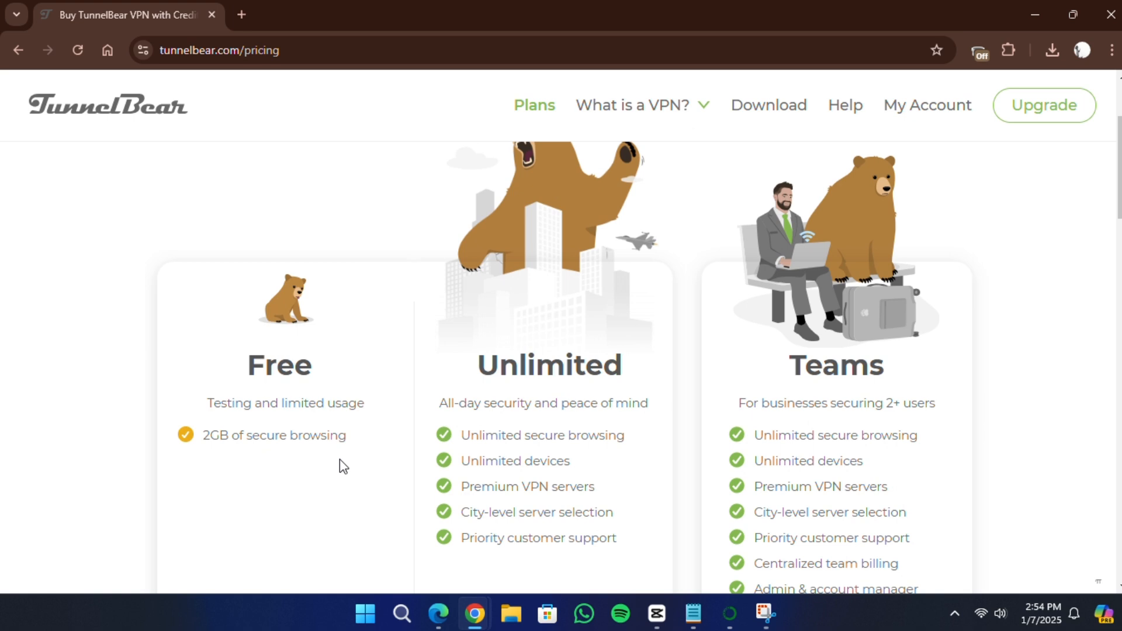
{"action": "scroll", "scroll_direction": "down", "scroll_amount": 3}
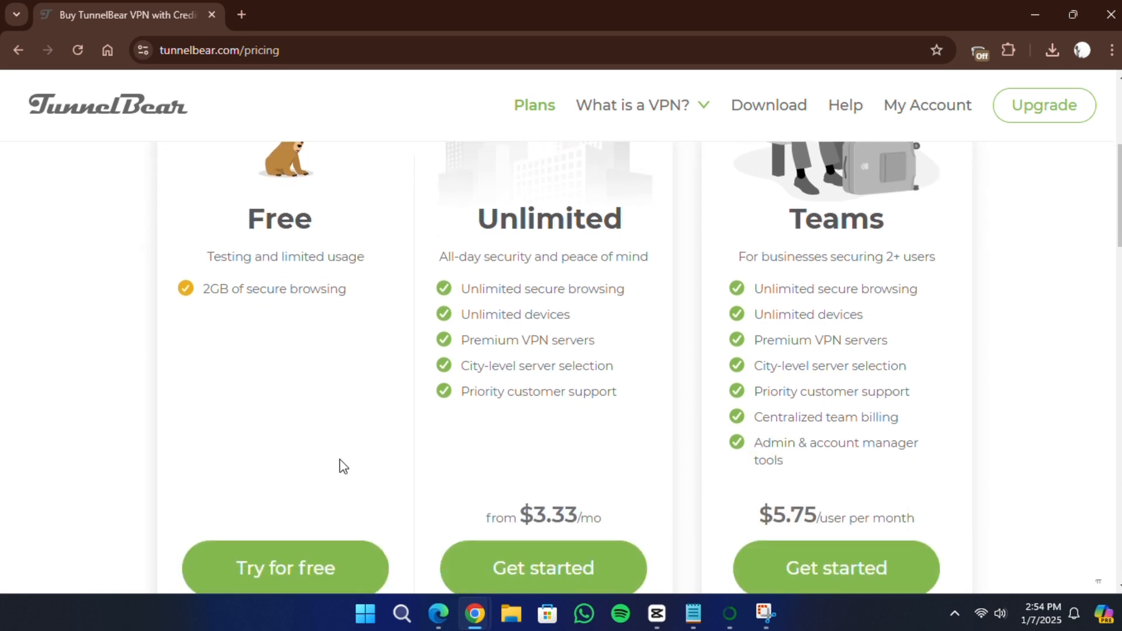
{"action": "scroll", "scroll_direction": "up", "scroll_amount": 3}
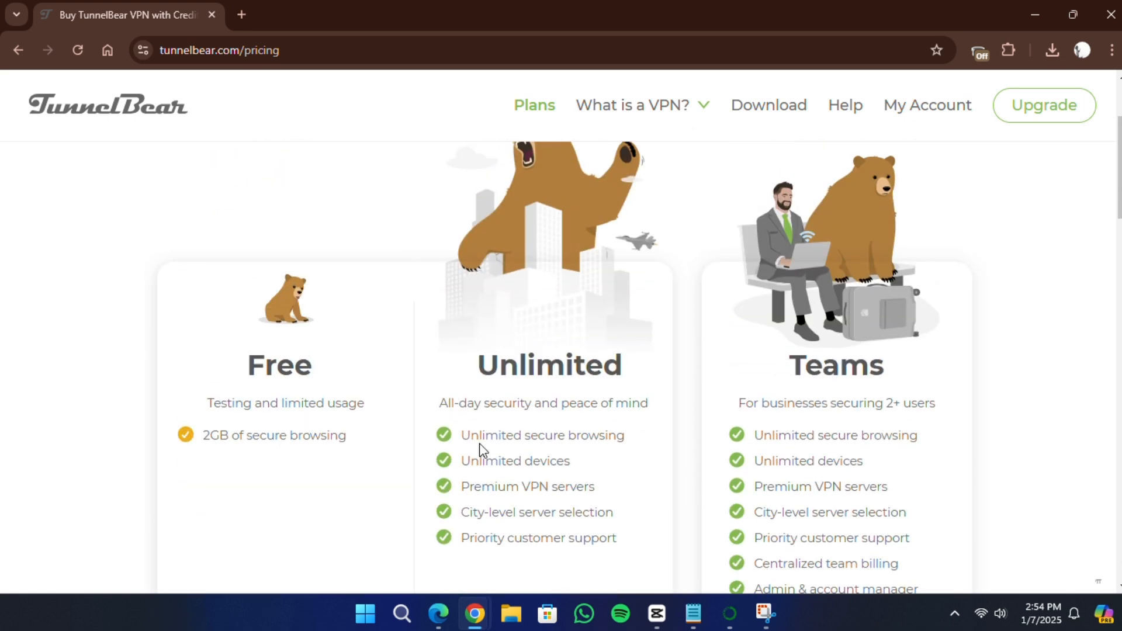
{"action": "scroll", "scroll_direction": "down", "scroll_amount": 3}
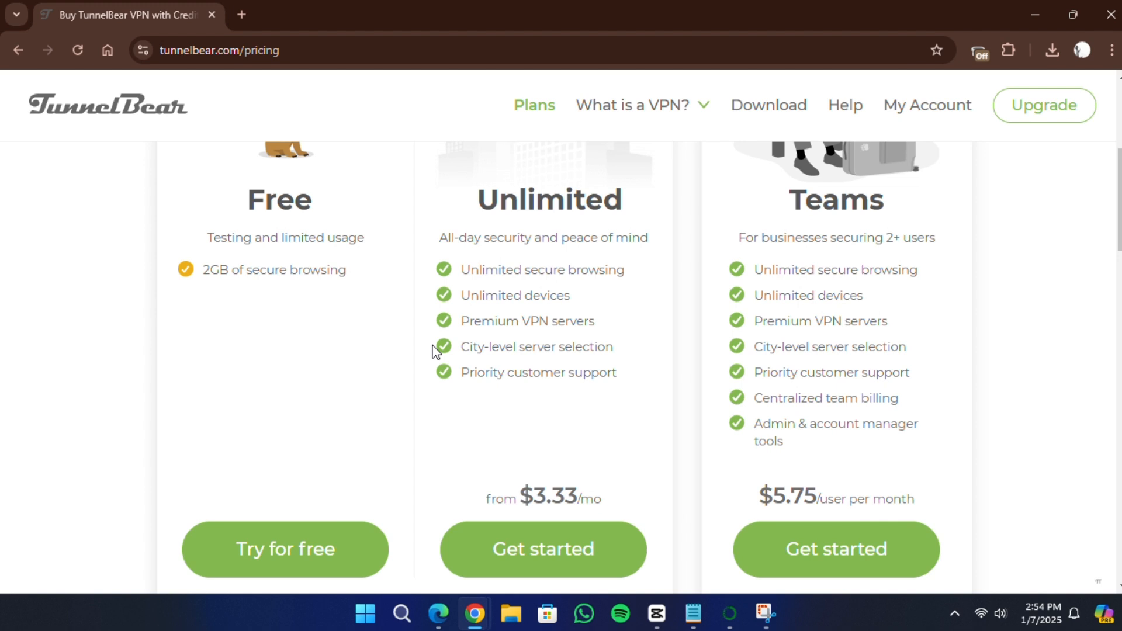
{"action": "mouse_move", "coordinate": [275, 611]}
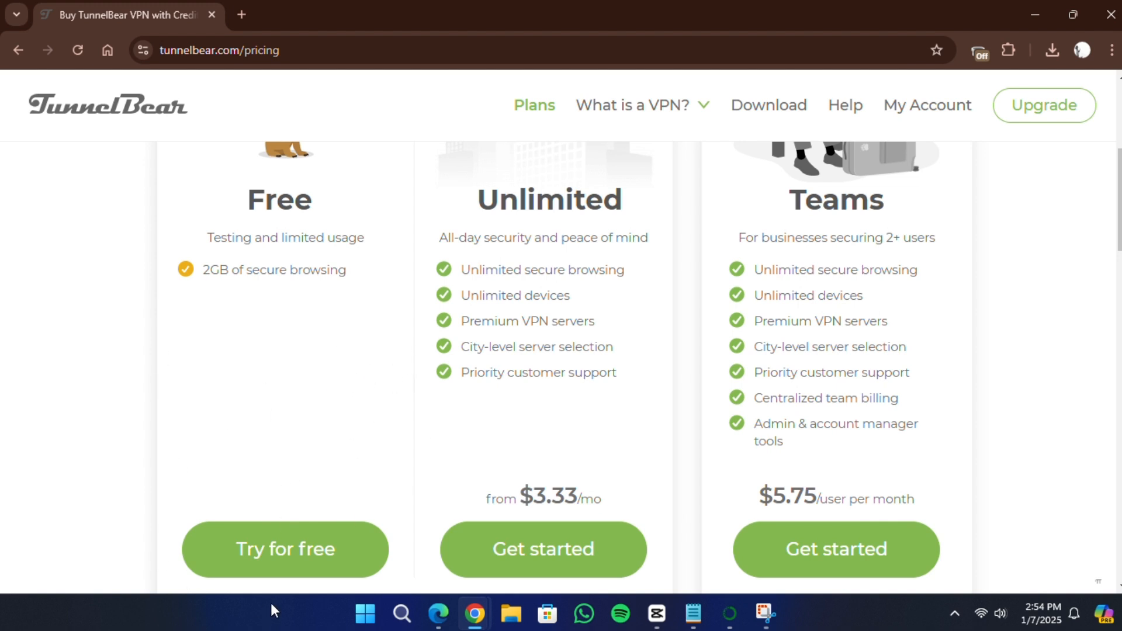
Choose the free plan and download TunnelBear-Installer.exe for Windows
{"action": "left_click", "coordinate": [284, 550]}
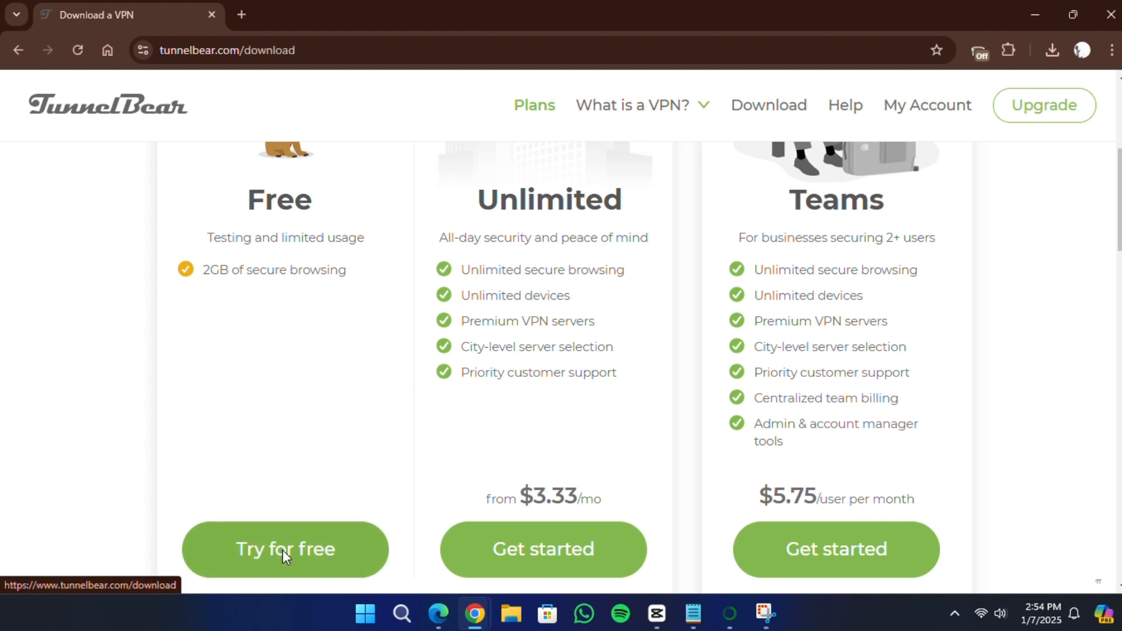
{"action": "left_click", "coordinate": [285, 549]}
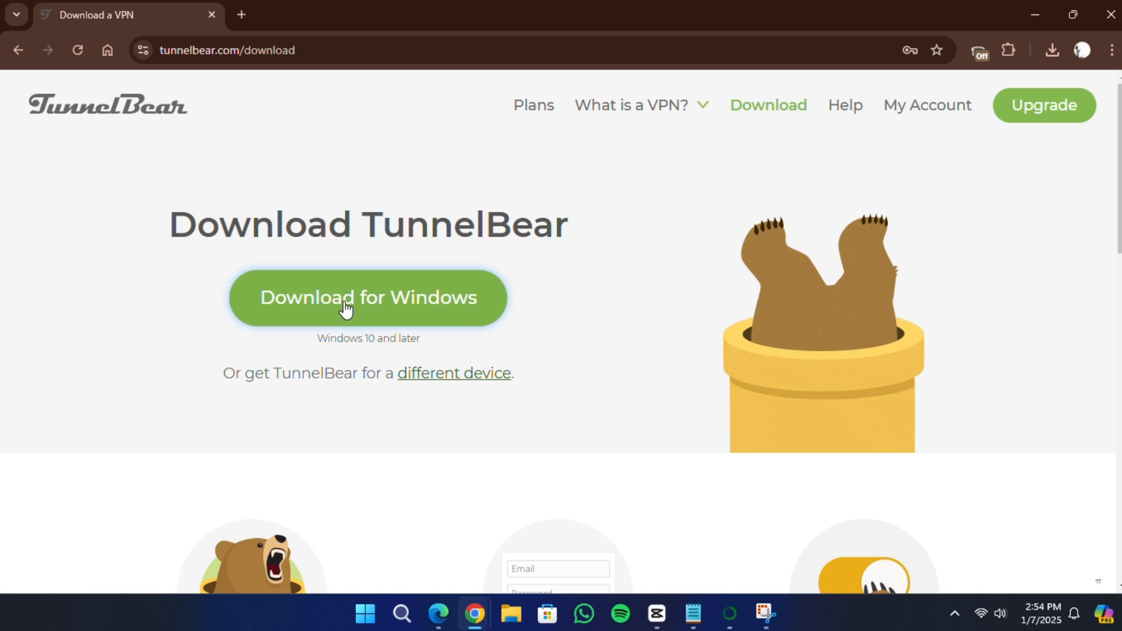
{"action": "left_click", "coordinate": [367, 298]}
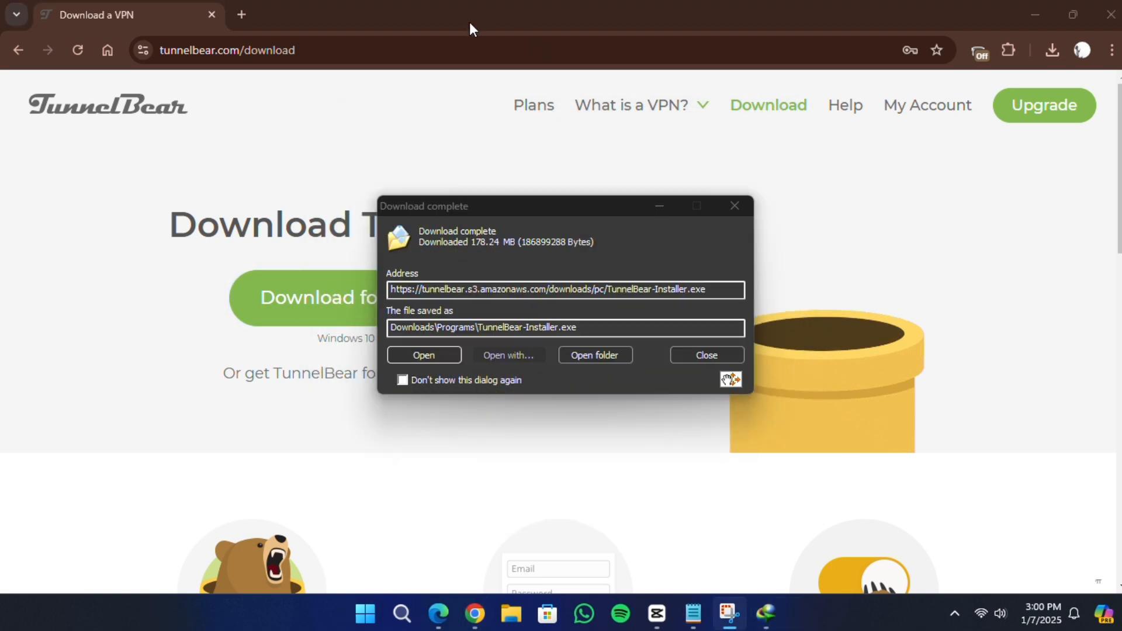
{"action": "mouse_move", "coordinate": [595, 354]}
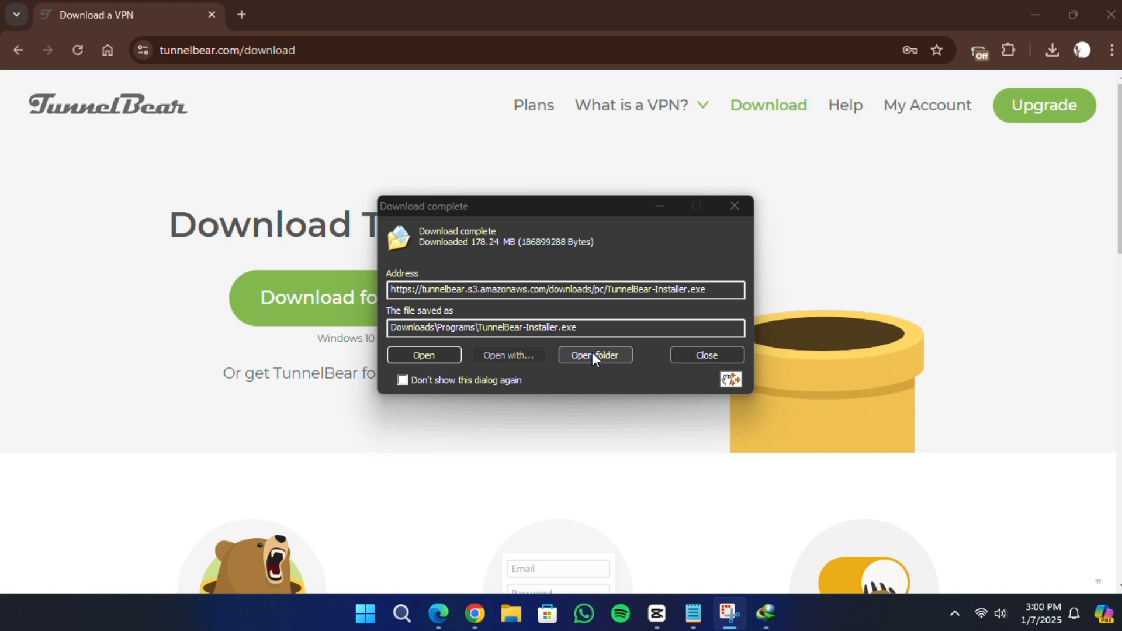
Run TunnelBear-Installer from its downloads folder in File Explorer
{"action": "left_click", "coordinate": [595, 355]}
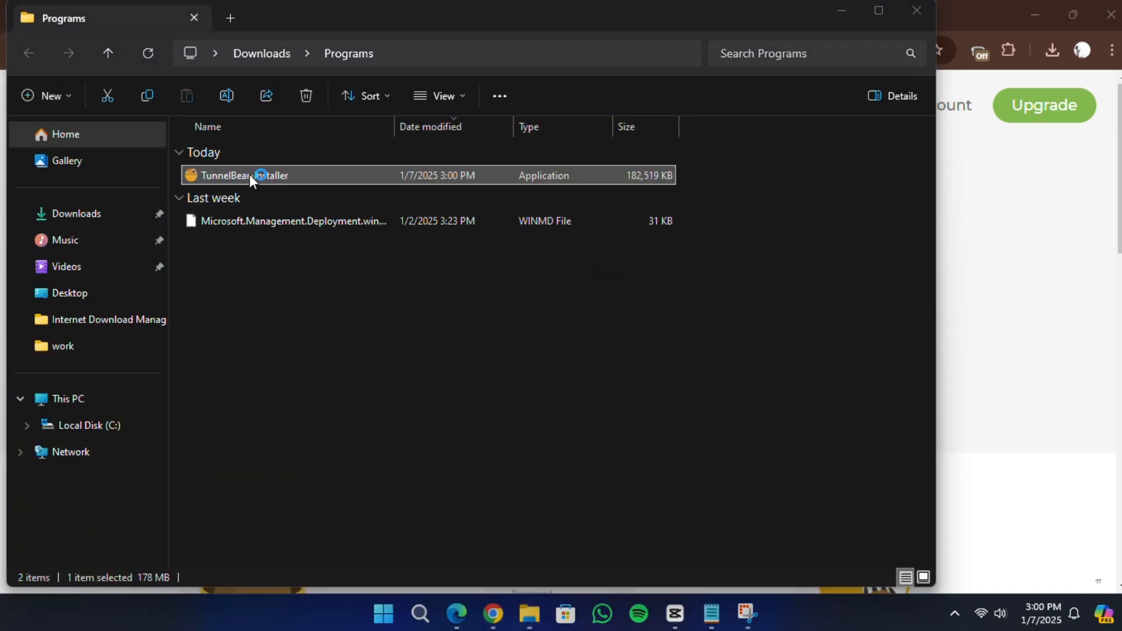
{"action": "double_click", "coordinate": [240, 176]}
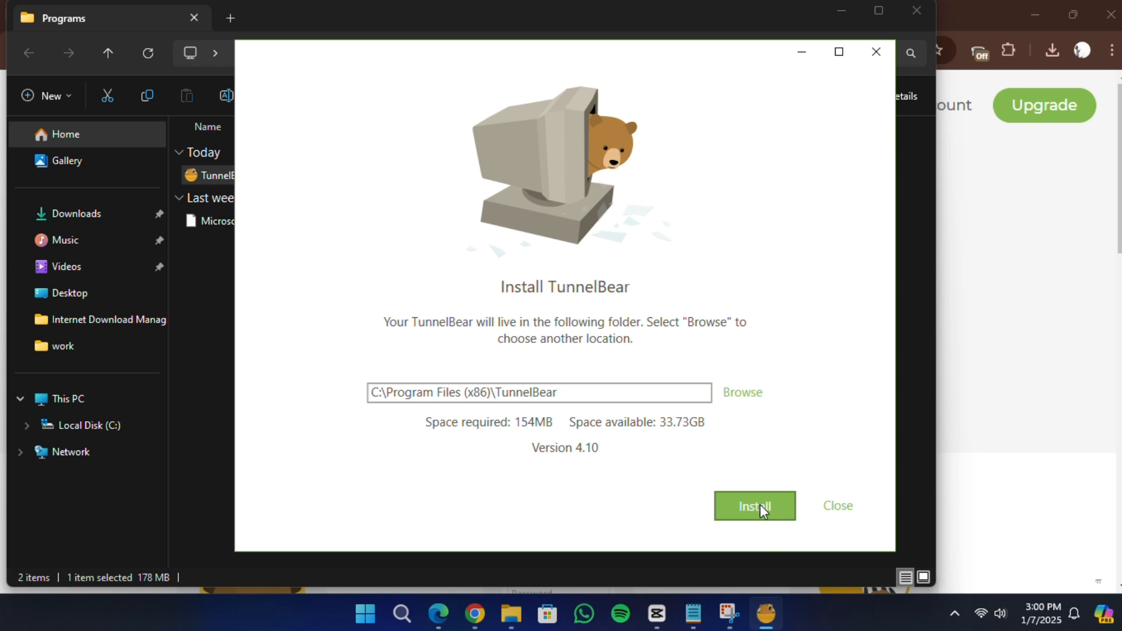
Install TunnelBear to C:\Program Files (x86)\TunnelBear
{"action": "left_click", "coordinate": [754, 507]}
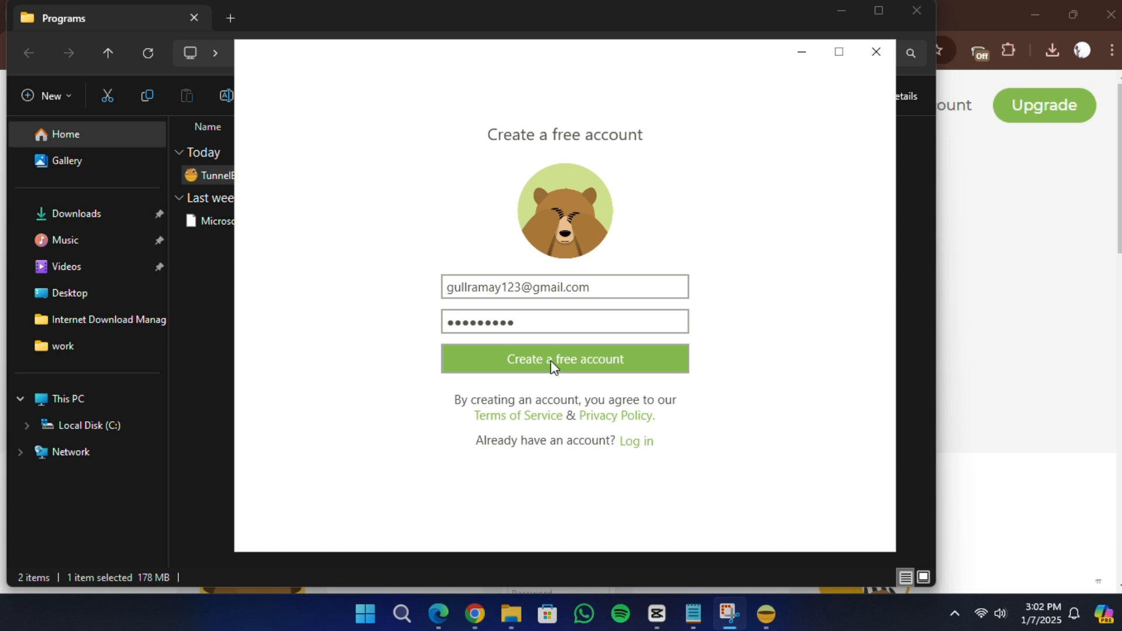
Submit the free account and click through the Connect and Bear-owse tour screens
{"action": "left_click", "coordinate": [564, 358]}
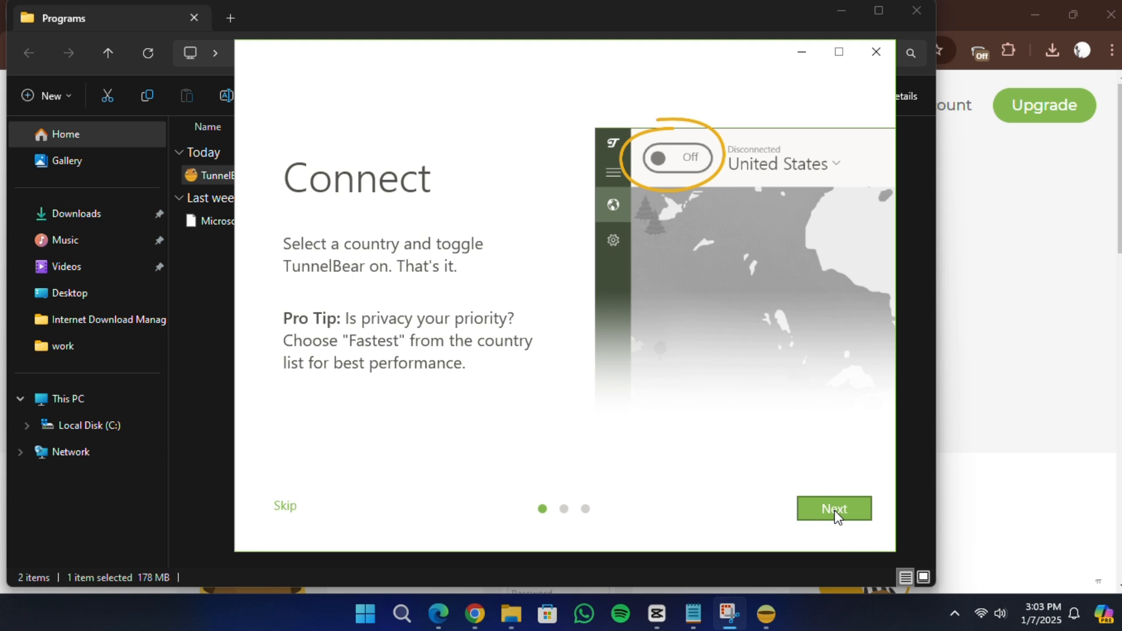
{"action": "left_click", "coordinate": [833, 509]}
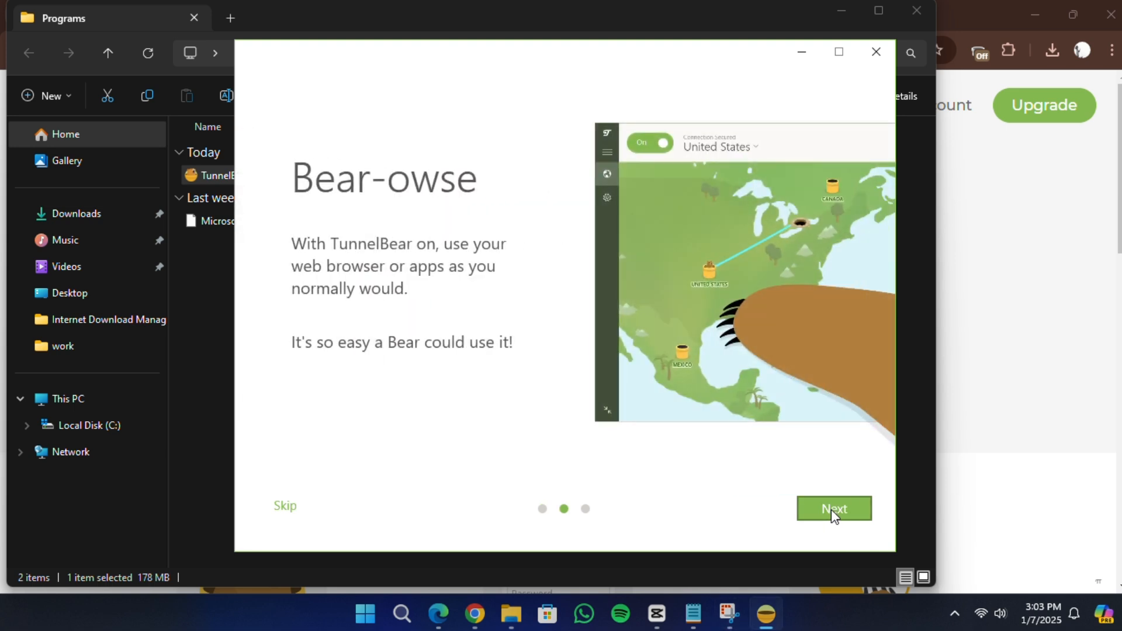
{"action": "left_click", "coordinate": [834, 509]}
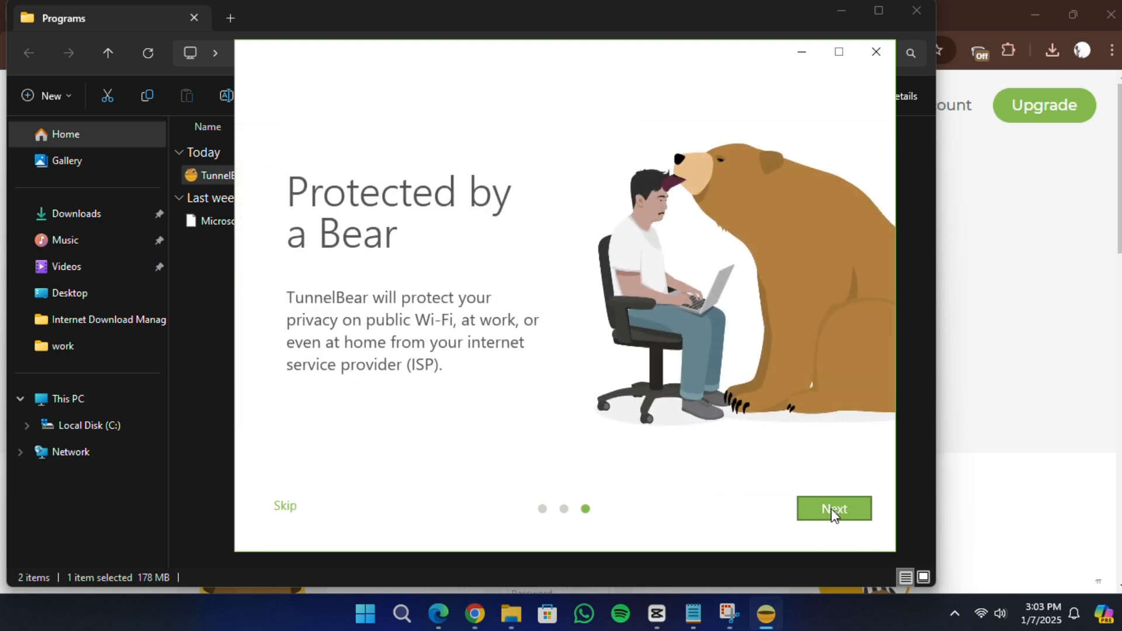
{"action": "left_click", "coordinate": [834, 508]}
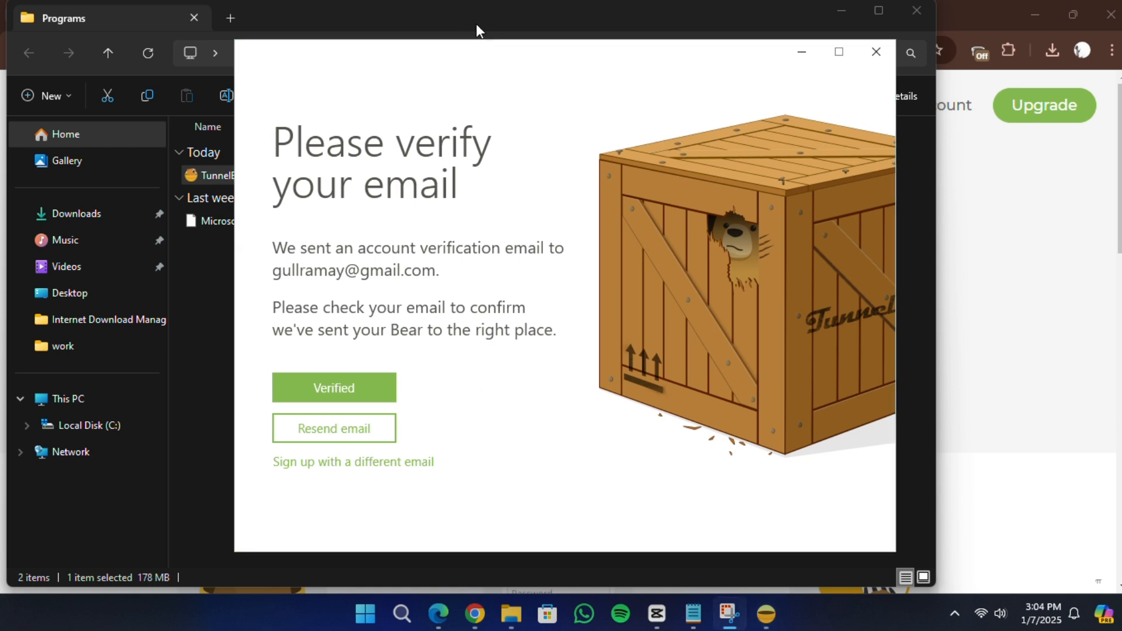
Mark the email as Verified and maximize the TunnelBear map window
{"action": "left_click", "coordinate": [332, 388]}
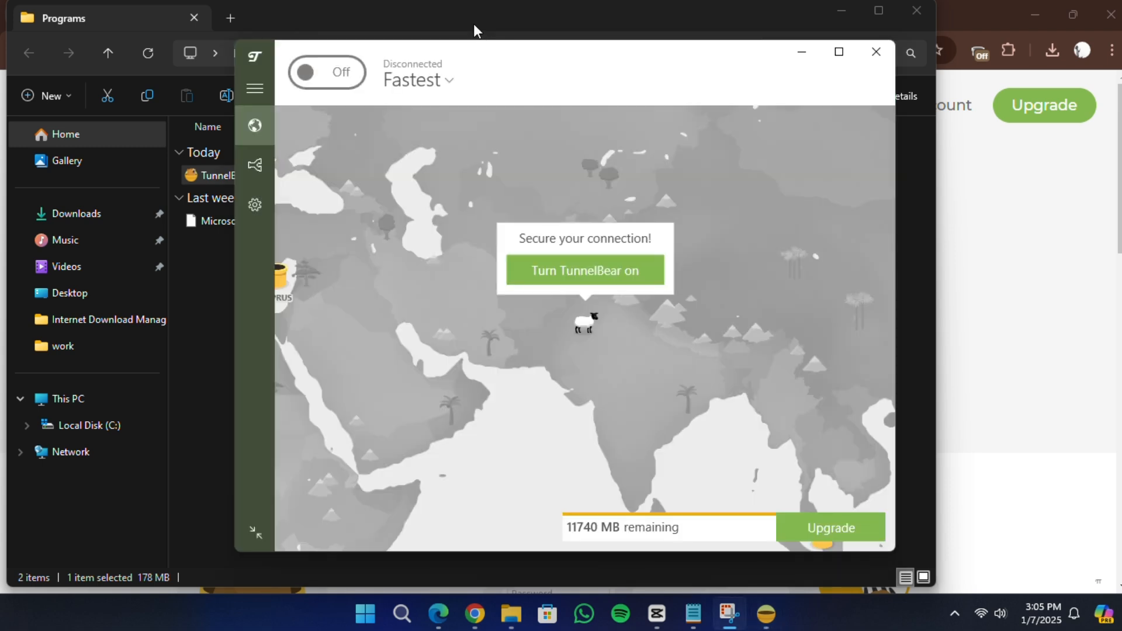
{"action": "mouse_move", "coordinate": [838, 52]}
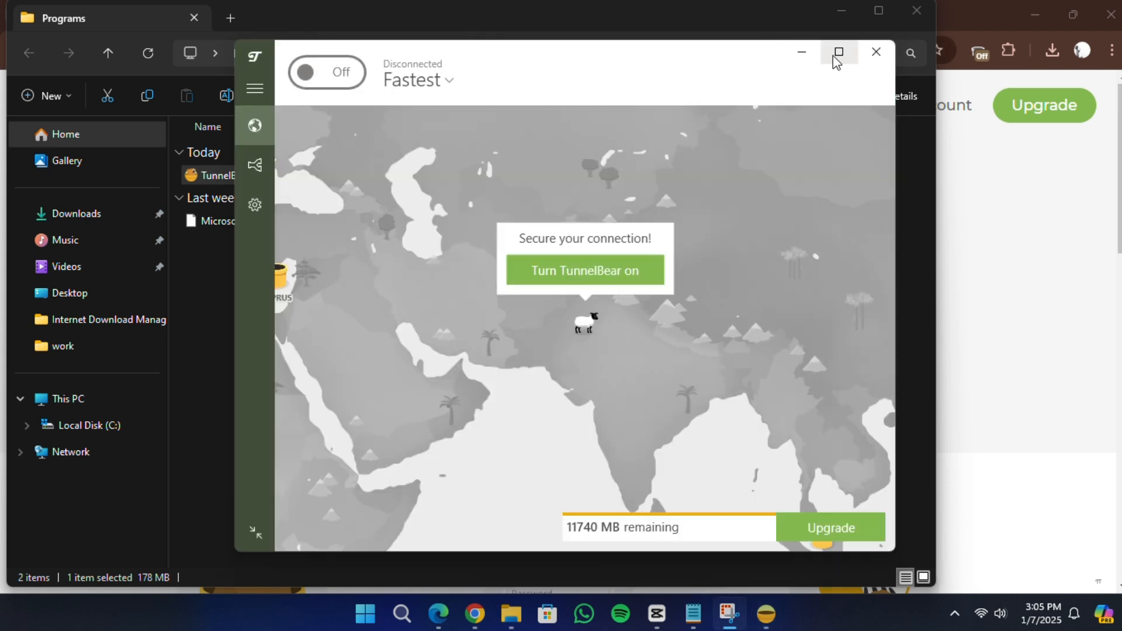
{"action": "left_click", "coordinate": [838, 52]}
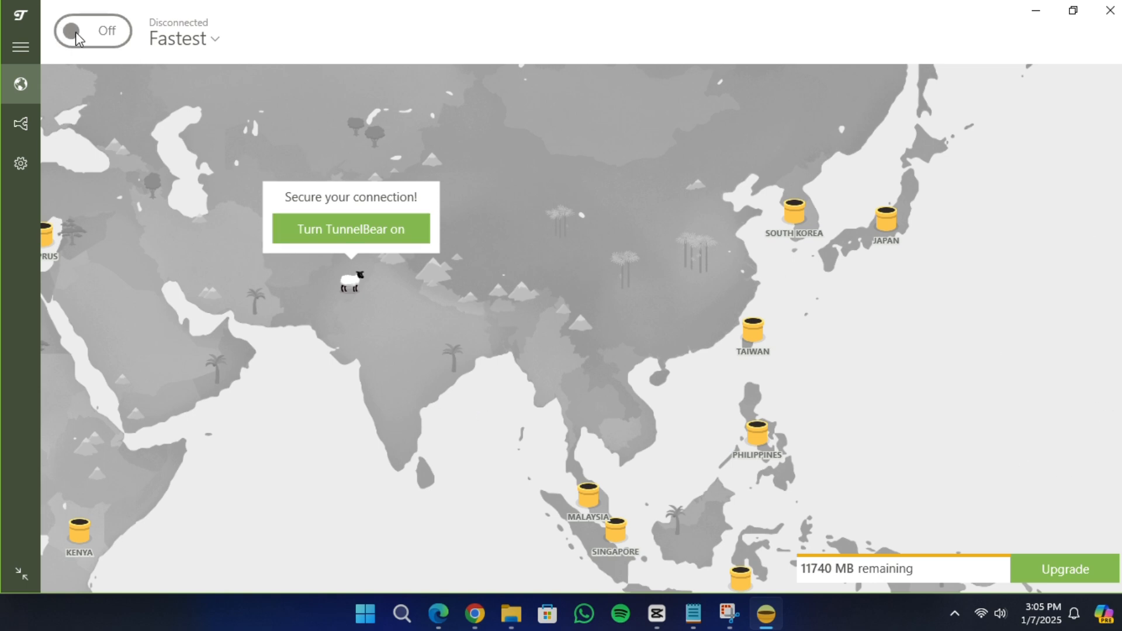
Connect the VPN, then pick the Singapore tunnel on the map
{"action": "left_click", "coordinate": [74, 31]}
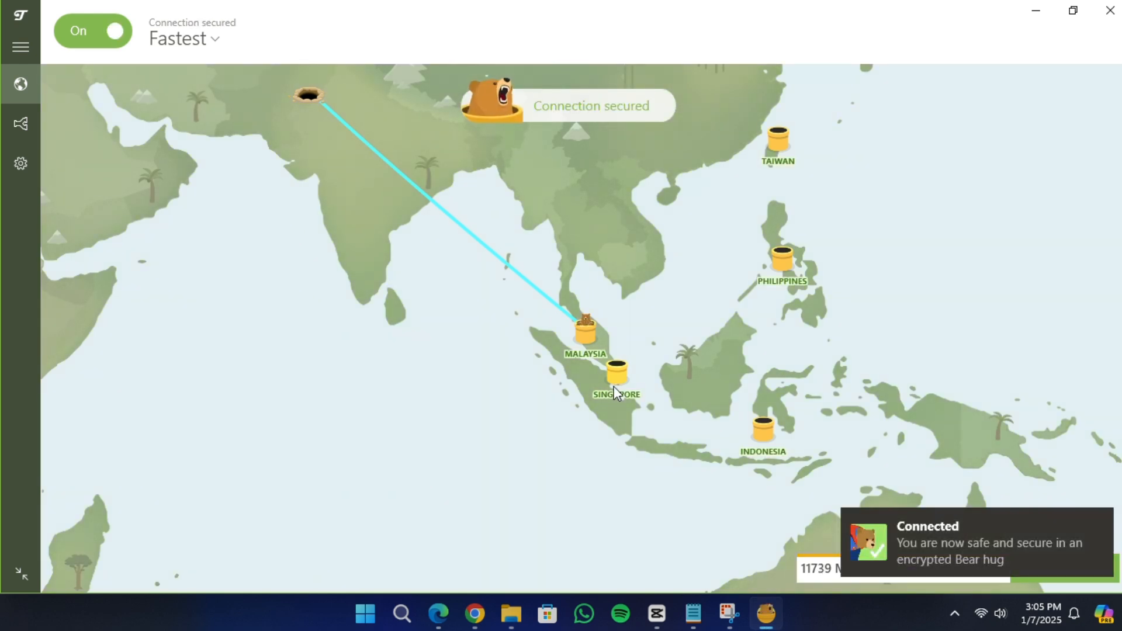
{"action": "left_click", "coordinate": [615, 373]}
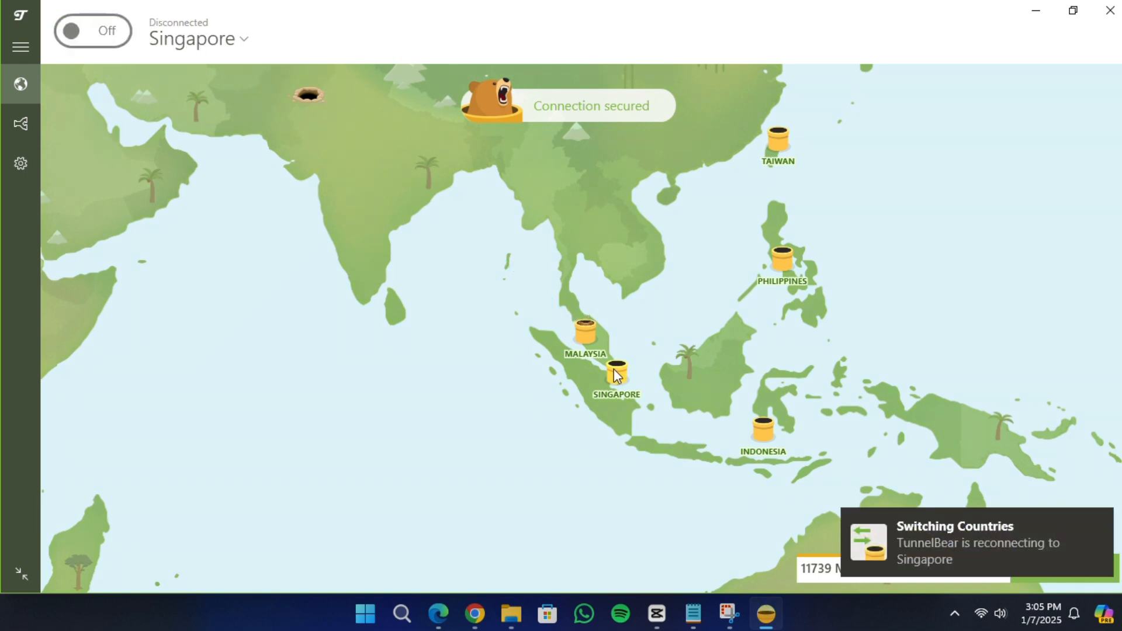
{"action": "left_click", "coordinate": [77, 31]}
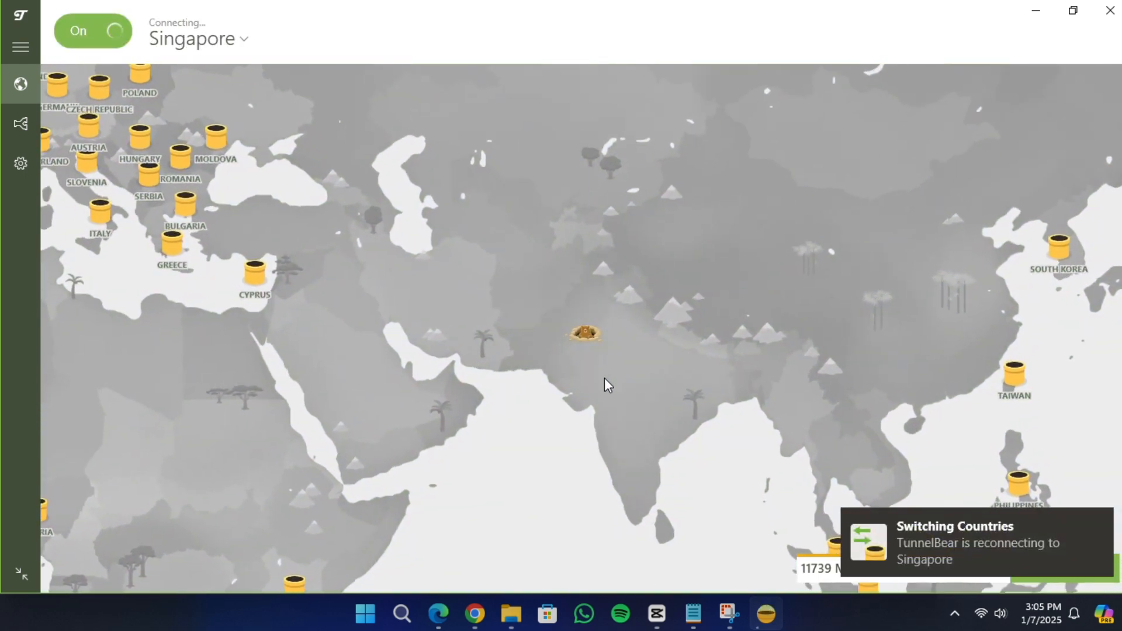